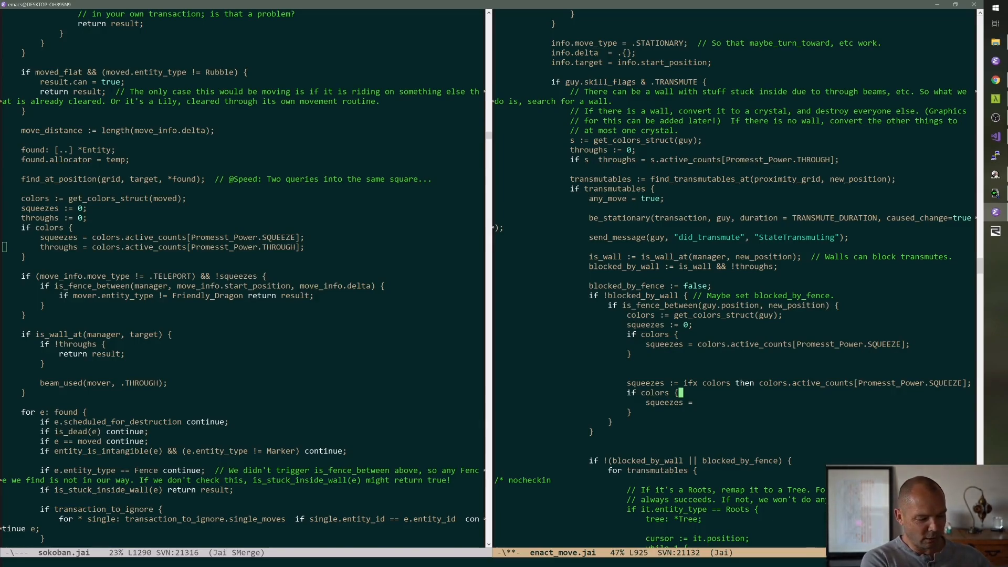
pyautogui.press('ctrl+s')
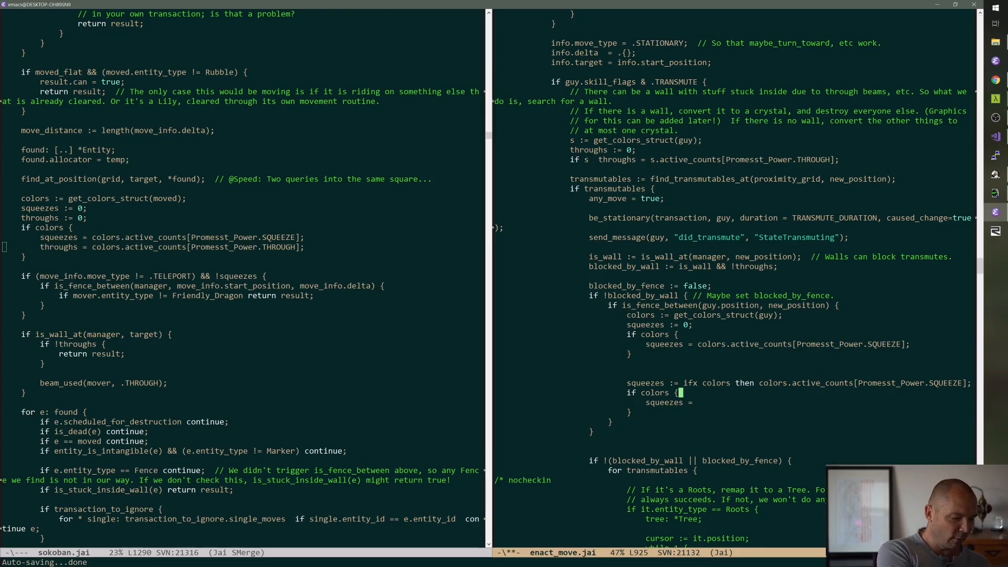